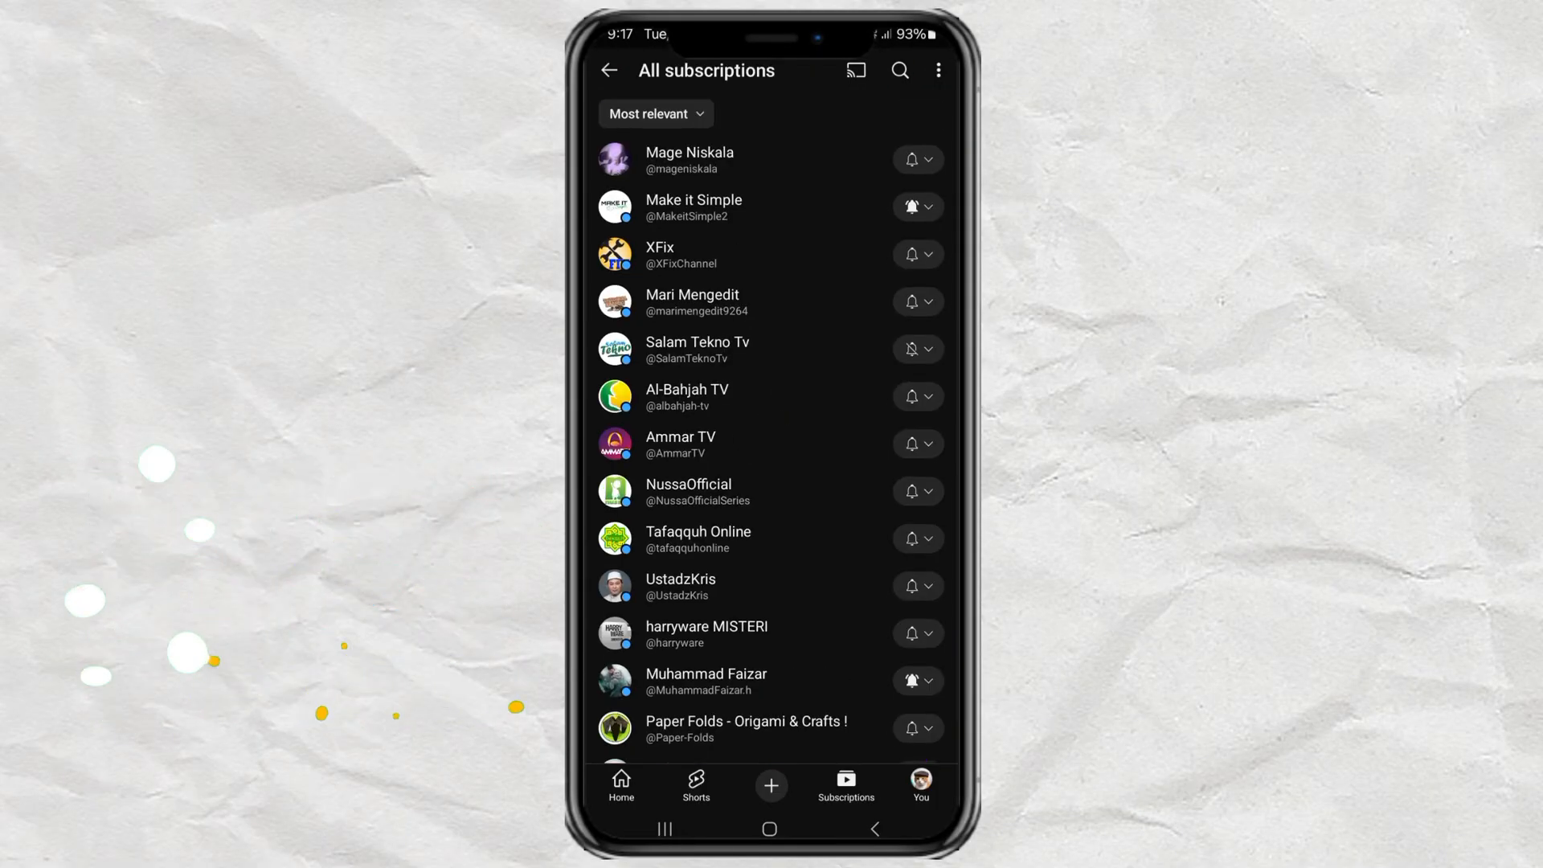
Try unsubscribing from Al-Bahjah TV and Ammar TV in the YouTube app, then restore the removed subscription
{"action": "left_click", "coordinate": [768, 395]}
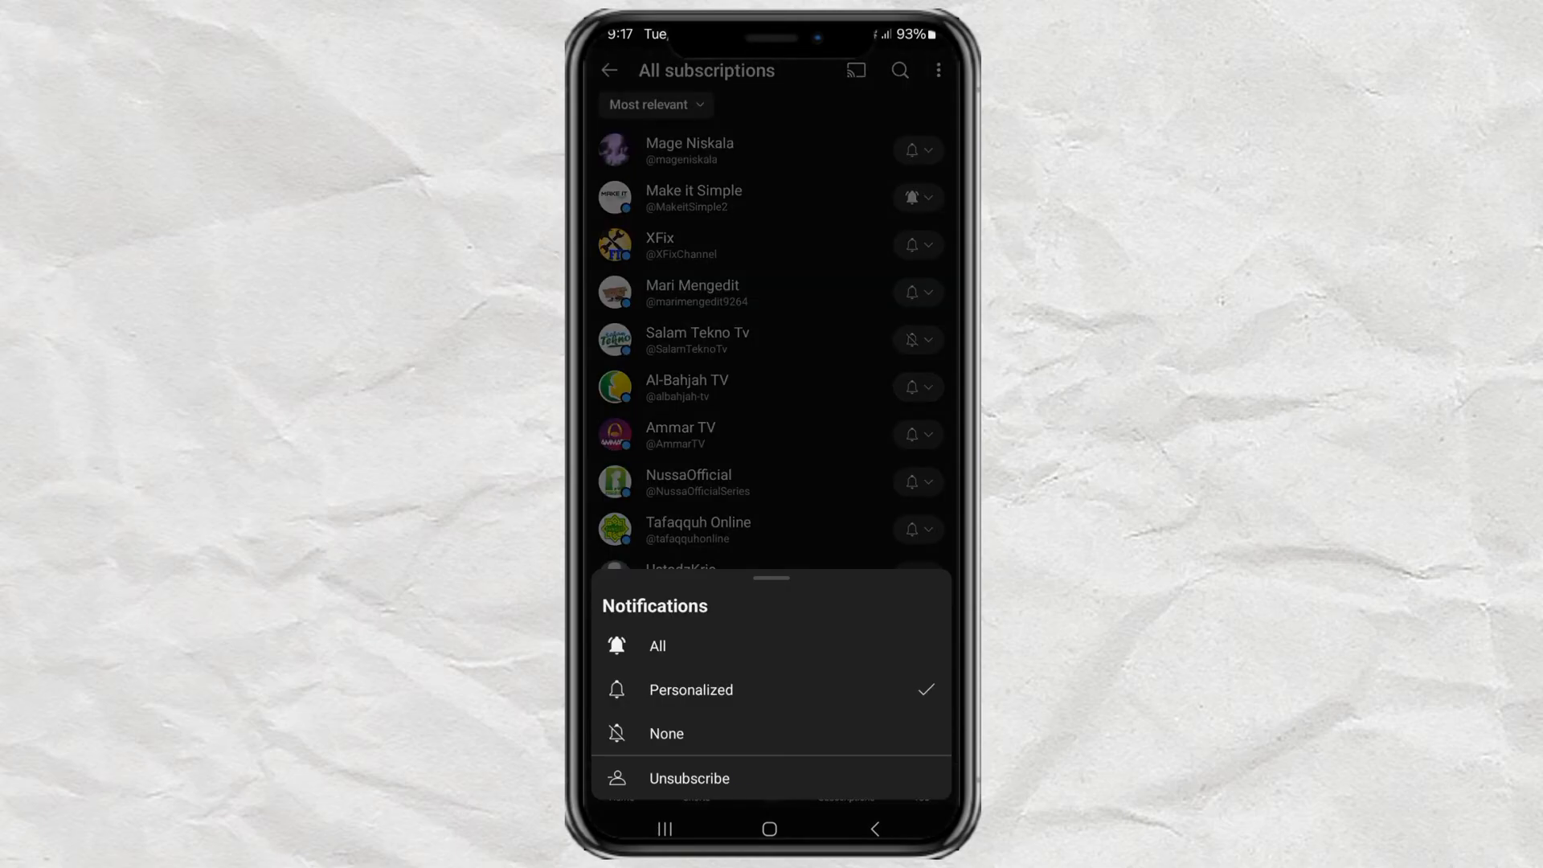
{"action": "left_click", "coordinate": [689, 778]}
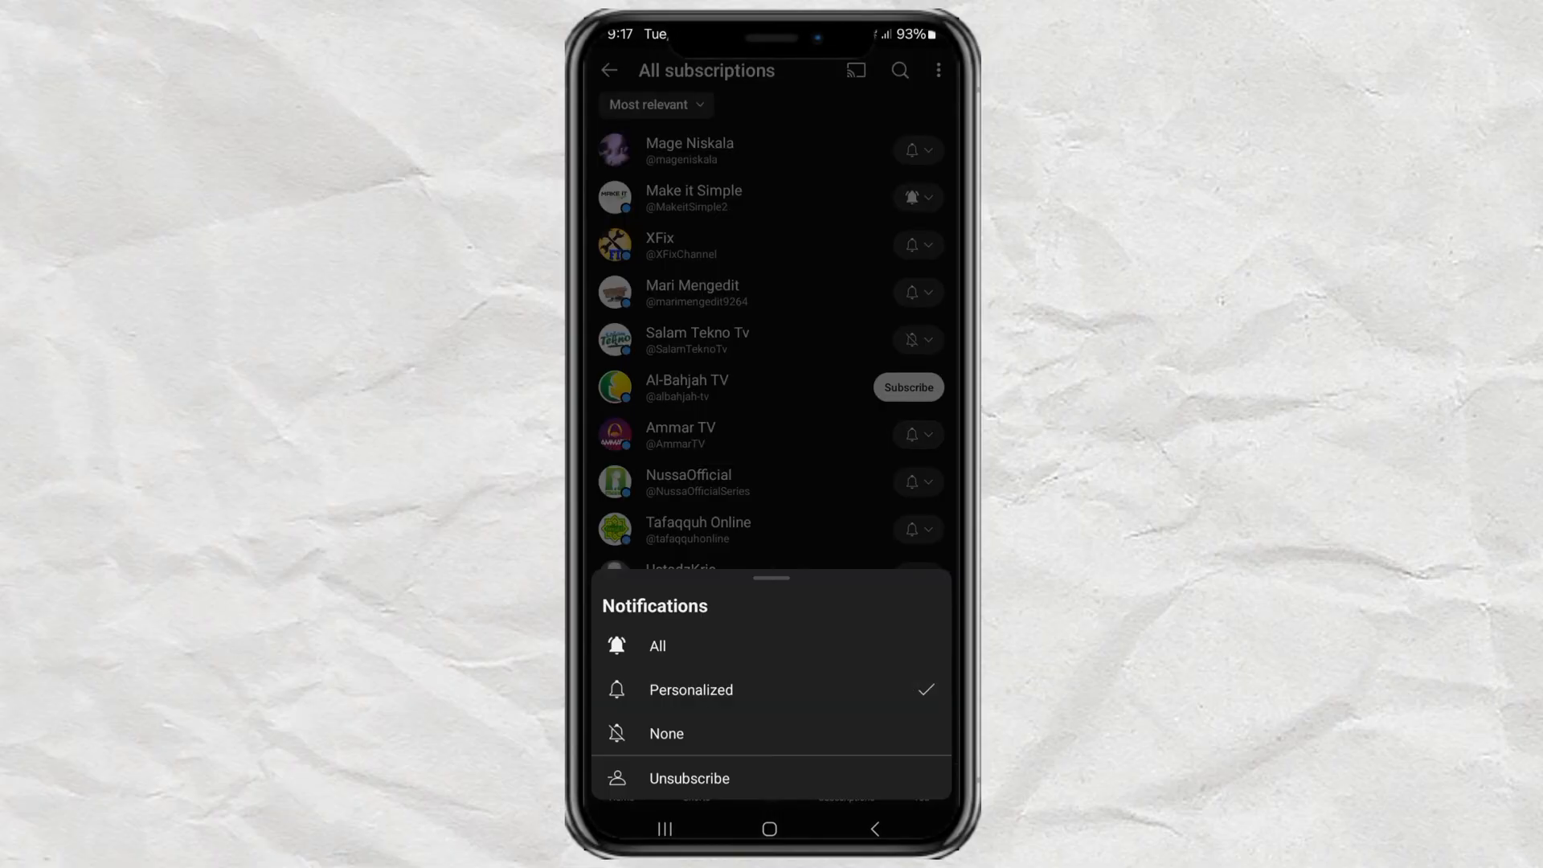
{"action": "left_click", "coordinate": [690, 777]}
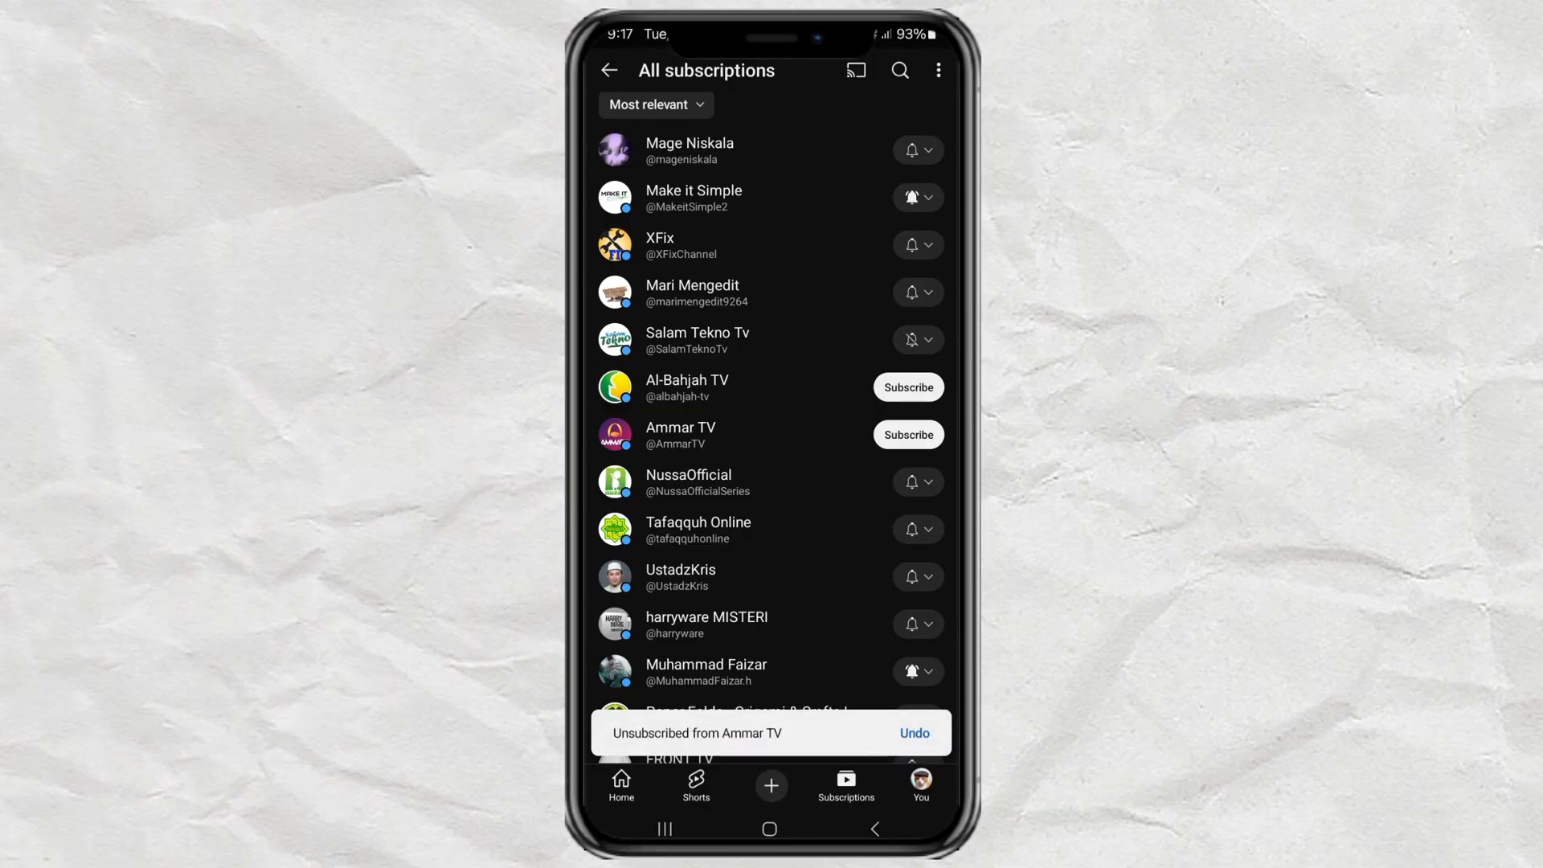
{"action": "left_click", "coordinate": [906, 388]}
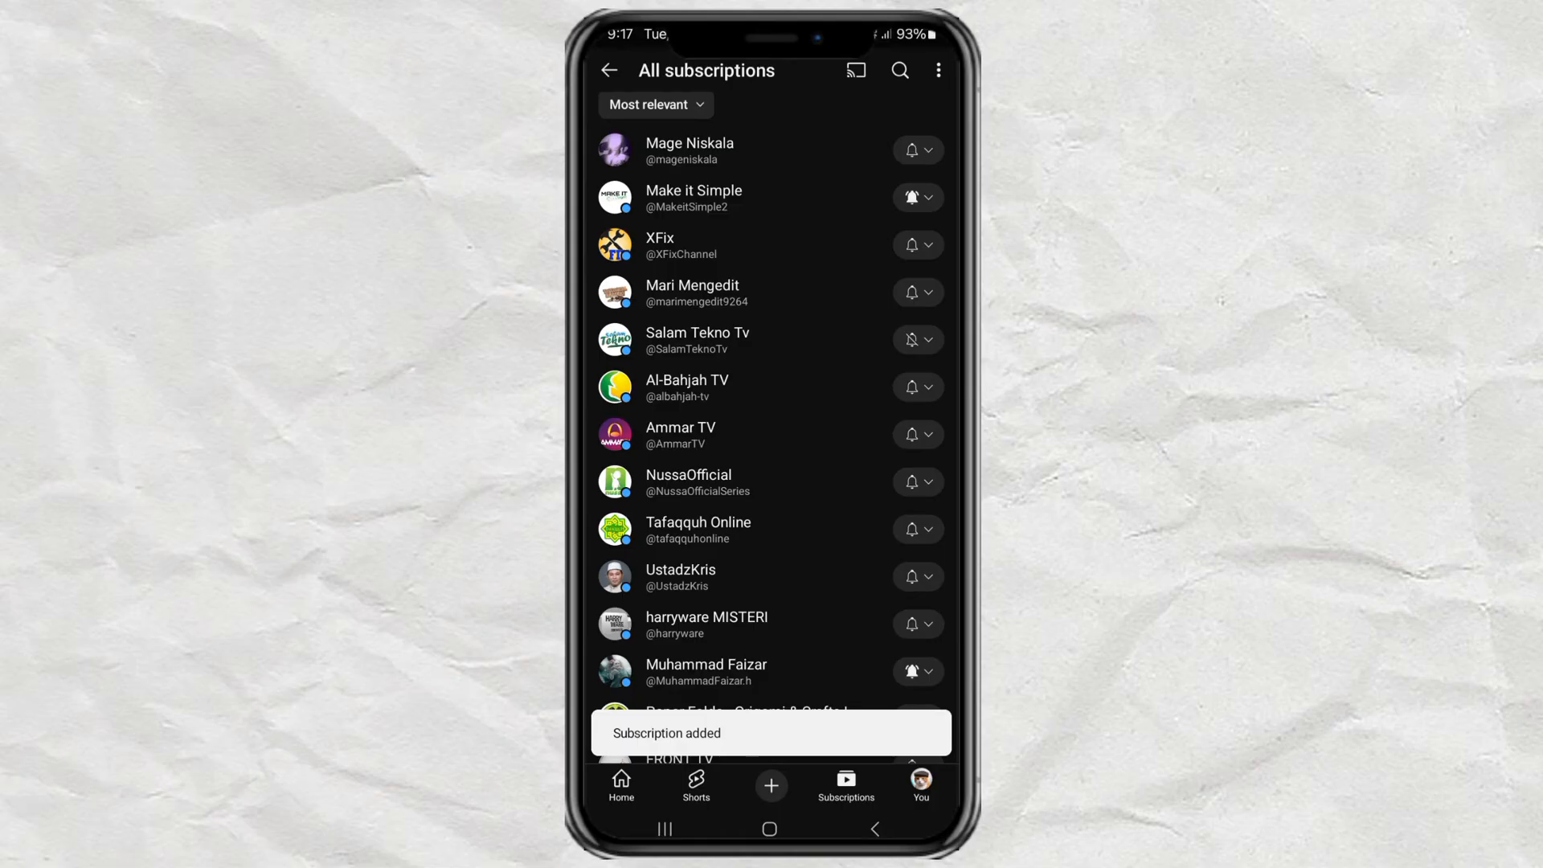
Reach Google Account management from the You tab's account chip
{"action": "left_click", "coordinate": [919, 786]}
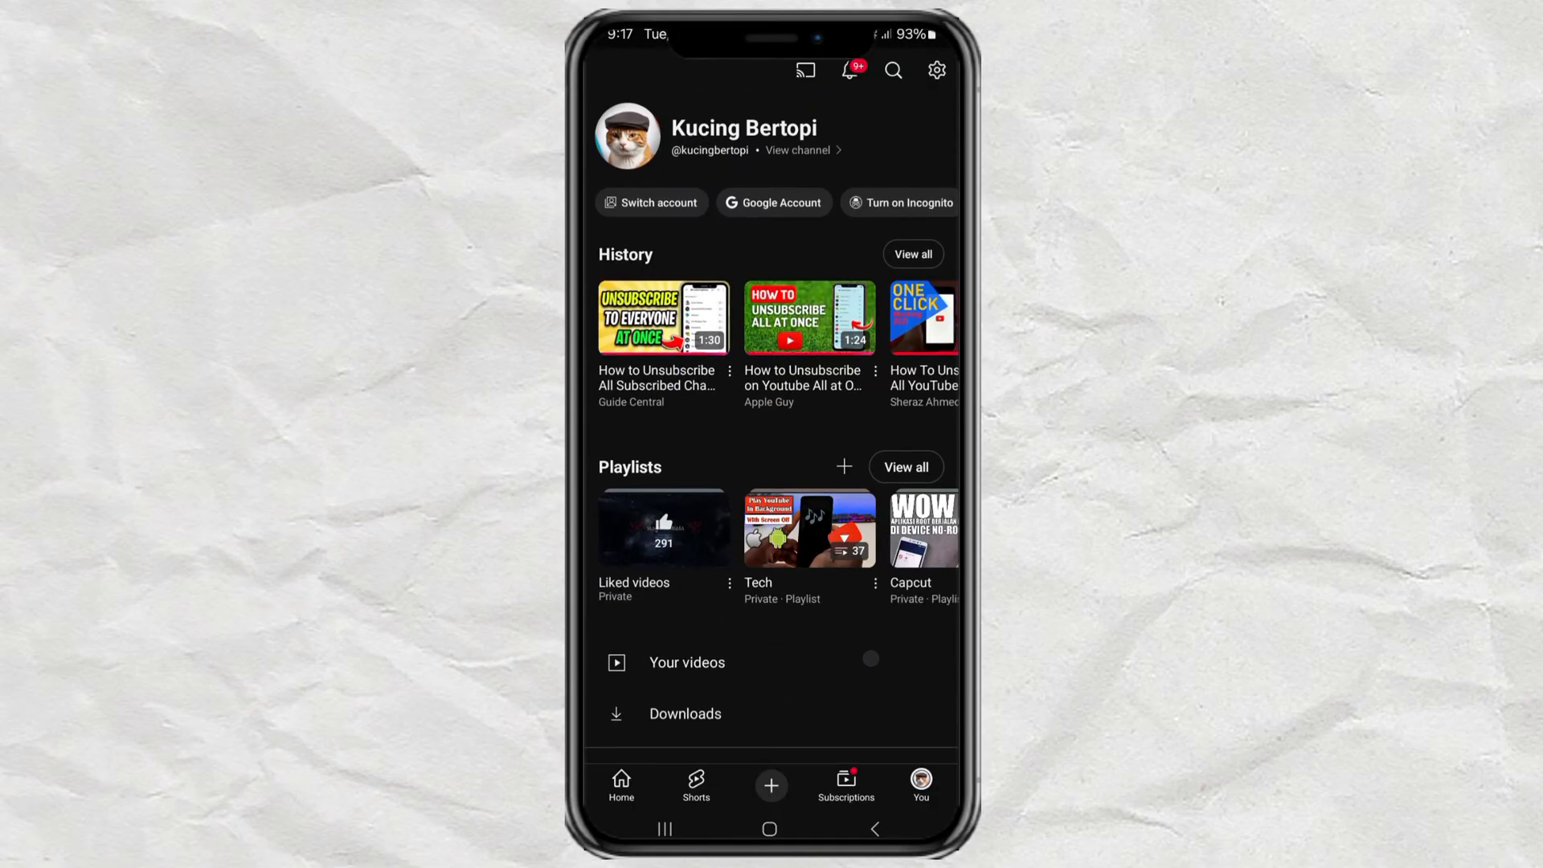
{"action": "left_click", "coordinate": [773, 202]}
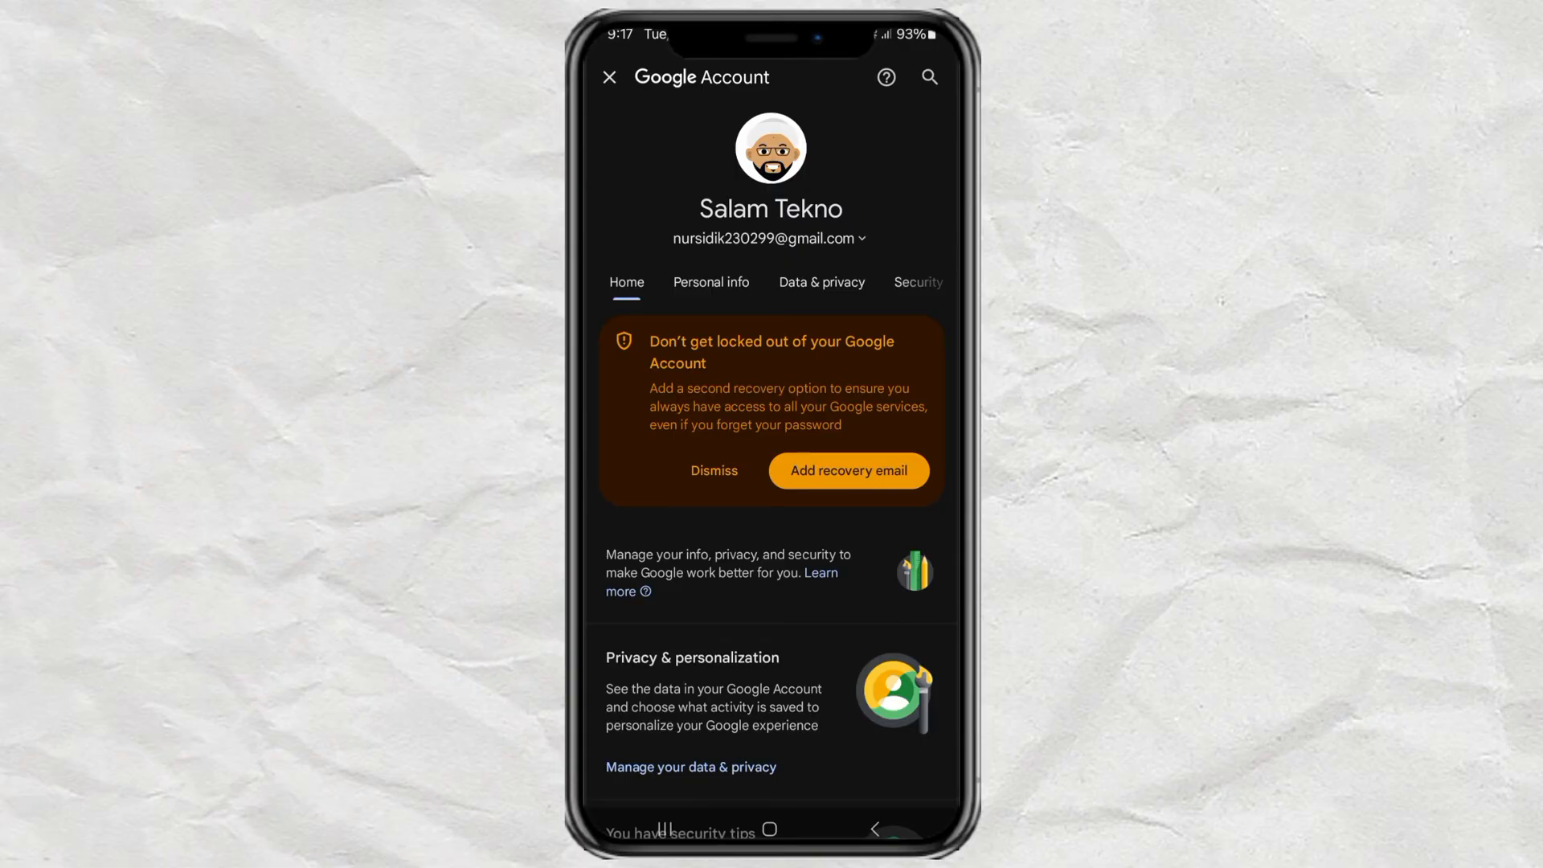
Reach the YouTube History activity control under Data & privacy
{"action": "left_click", "coordinate": [821, 283]}
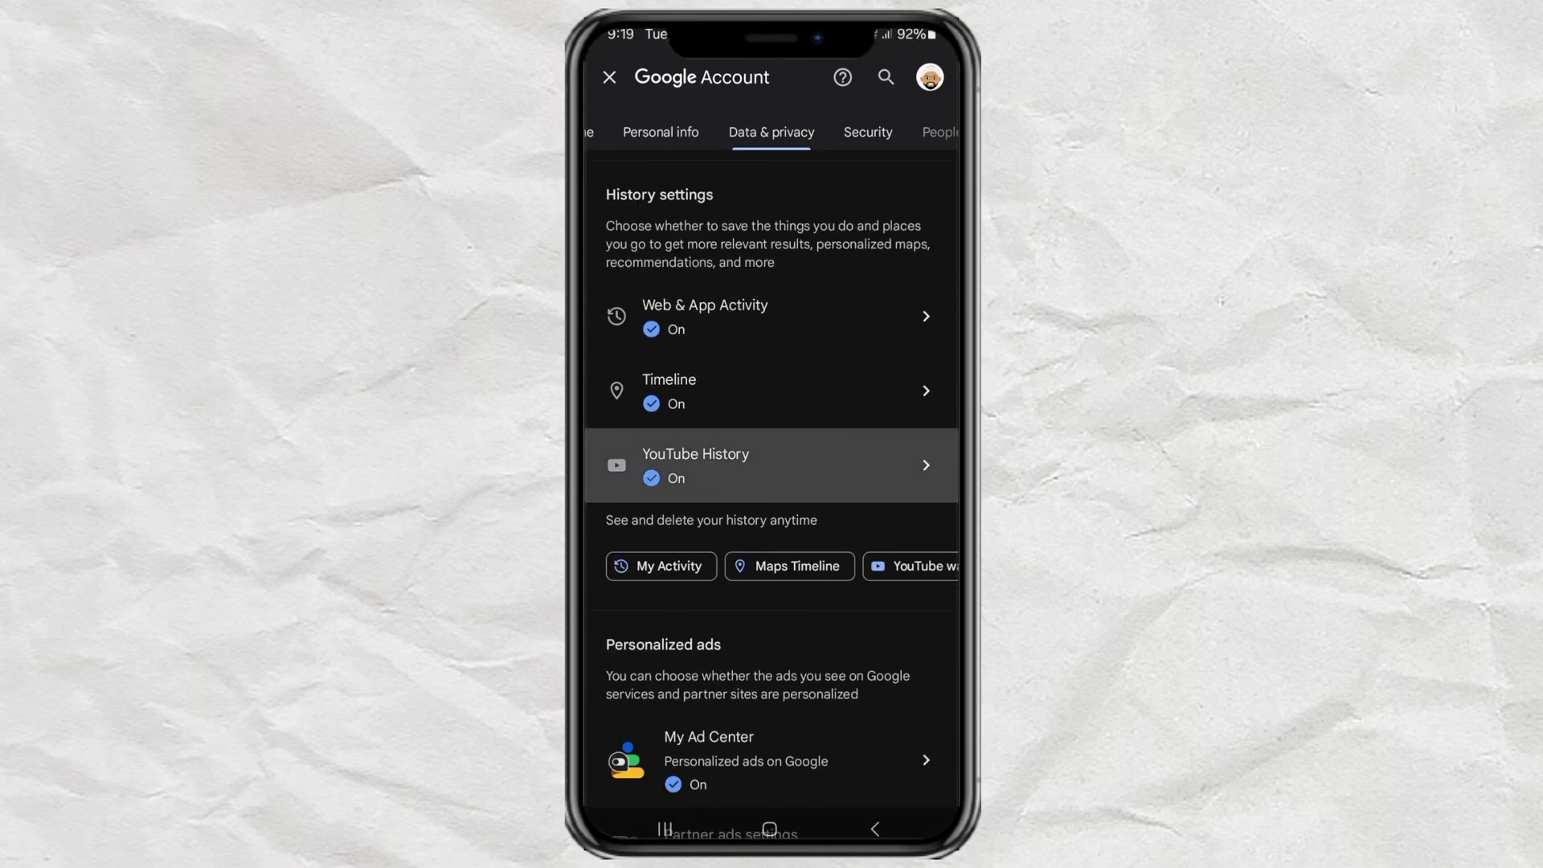
{"action": "left_click", "coordinate": [770, 465]}
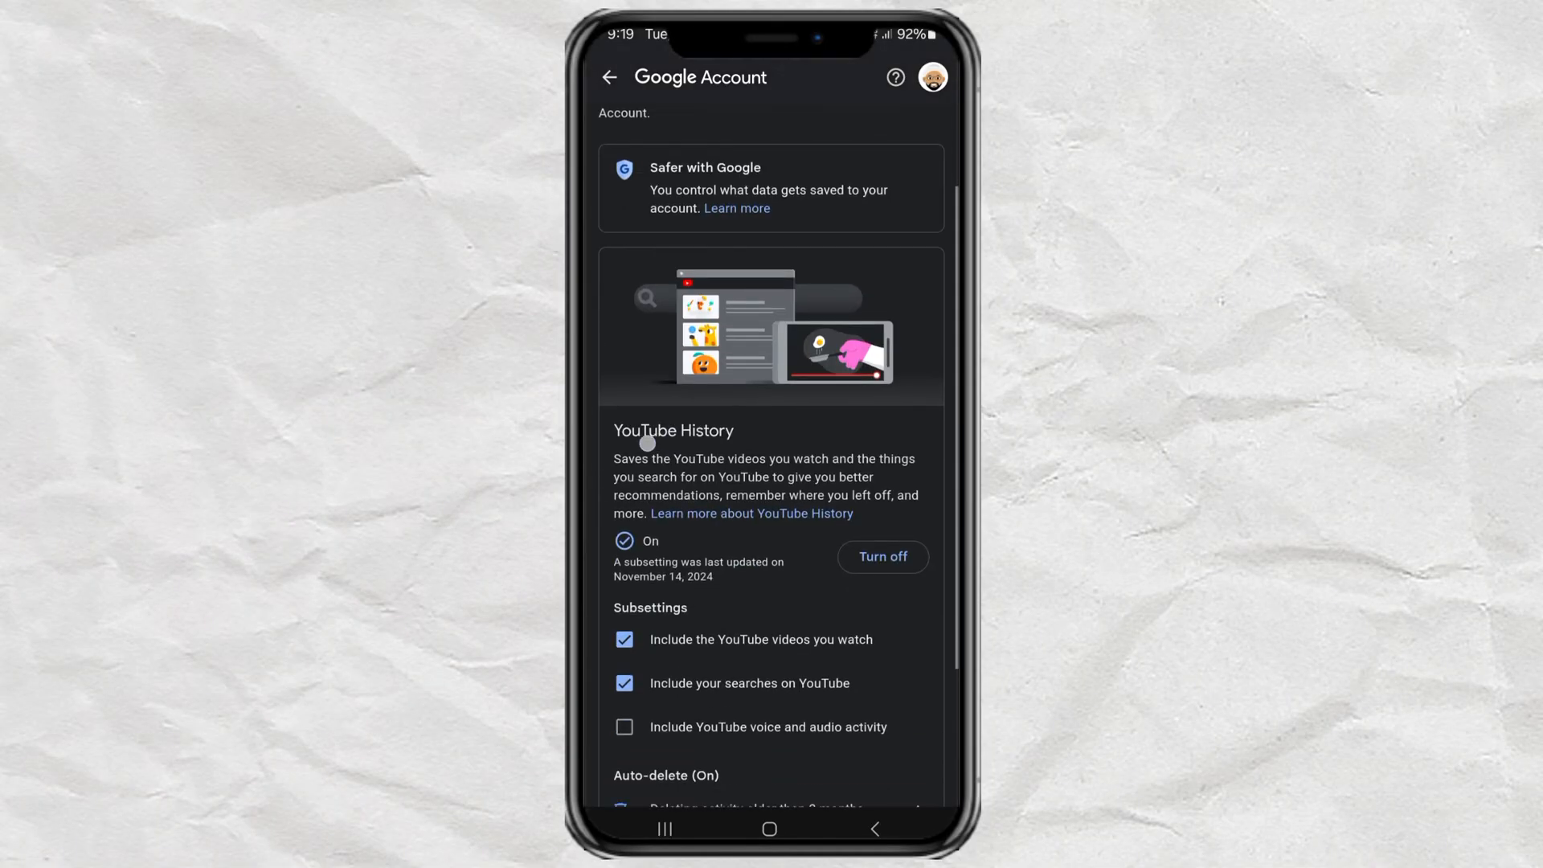
{"action": "scroll", "scroll_direction": "down", "scroll_amount": 3}
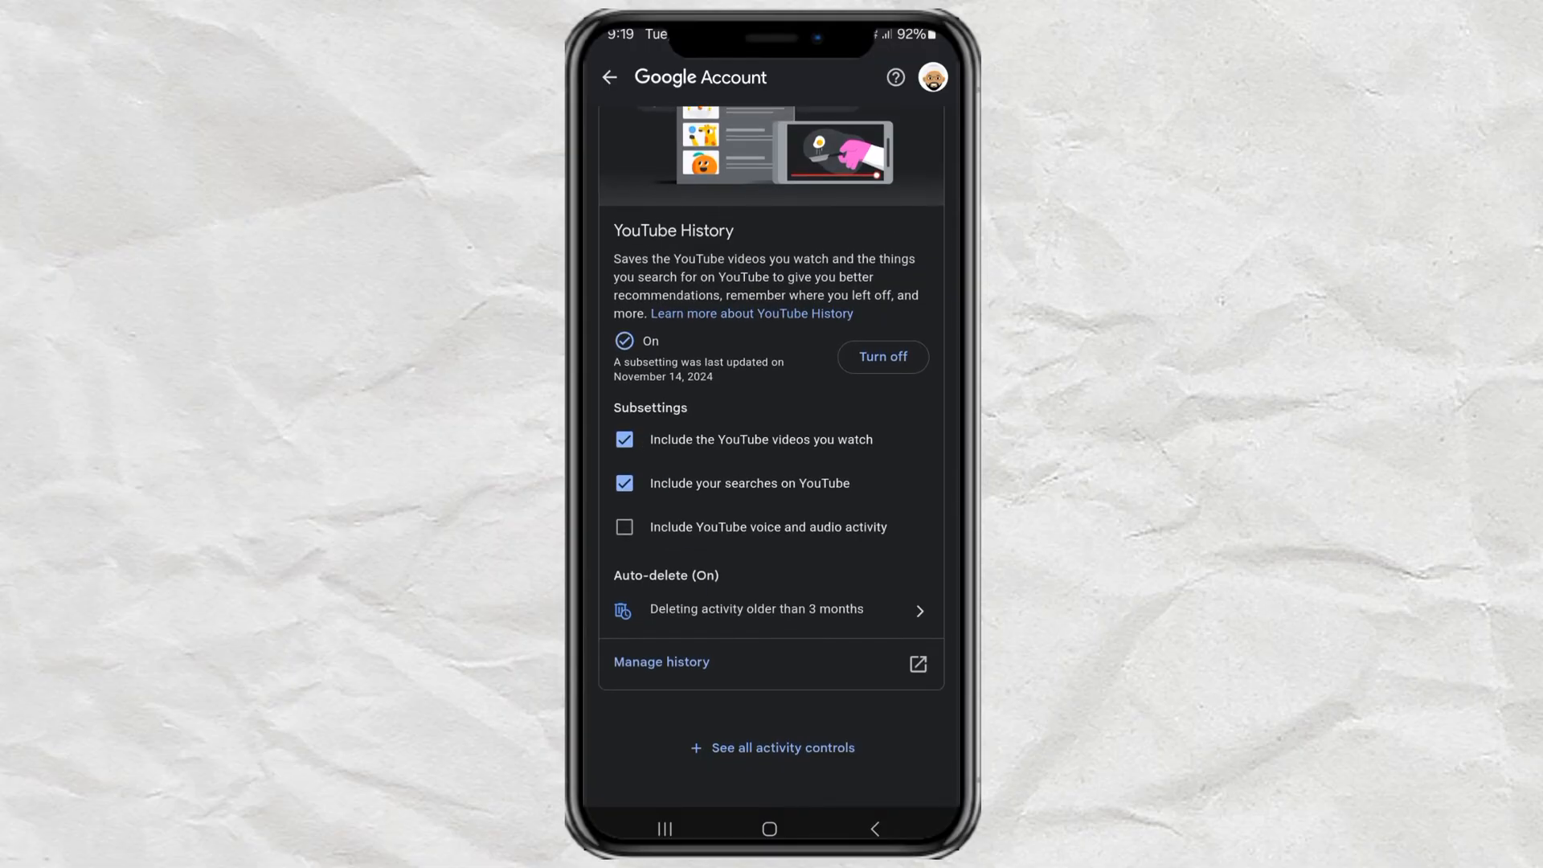
Reach the Channel subscriptions activity list via Manage history and the Interactions tab
{"action": "left_click", "coordinate": [660, 661]}
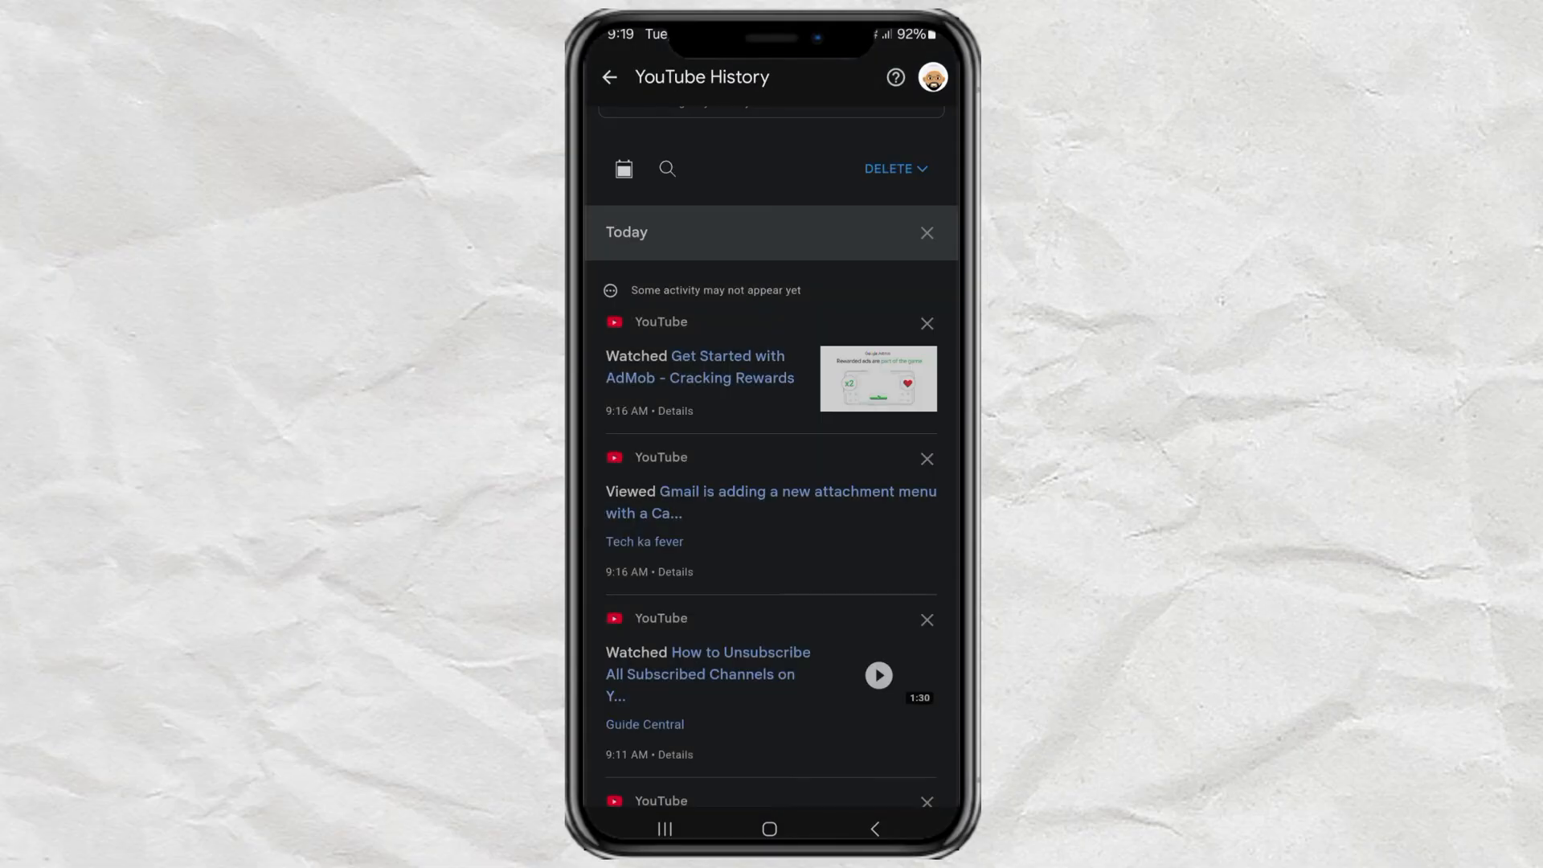
{"action": "scroll", "scroll_direction": "down", "scroll_amount": 3}
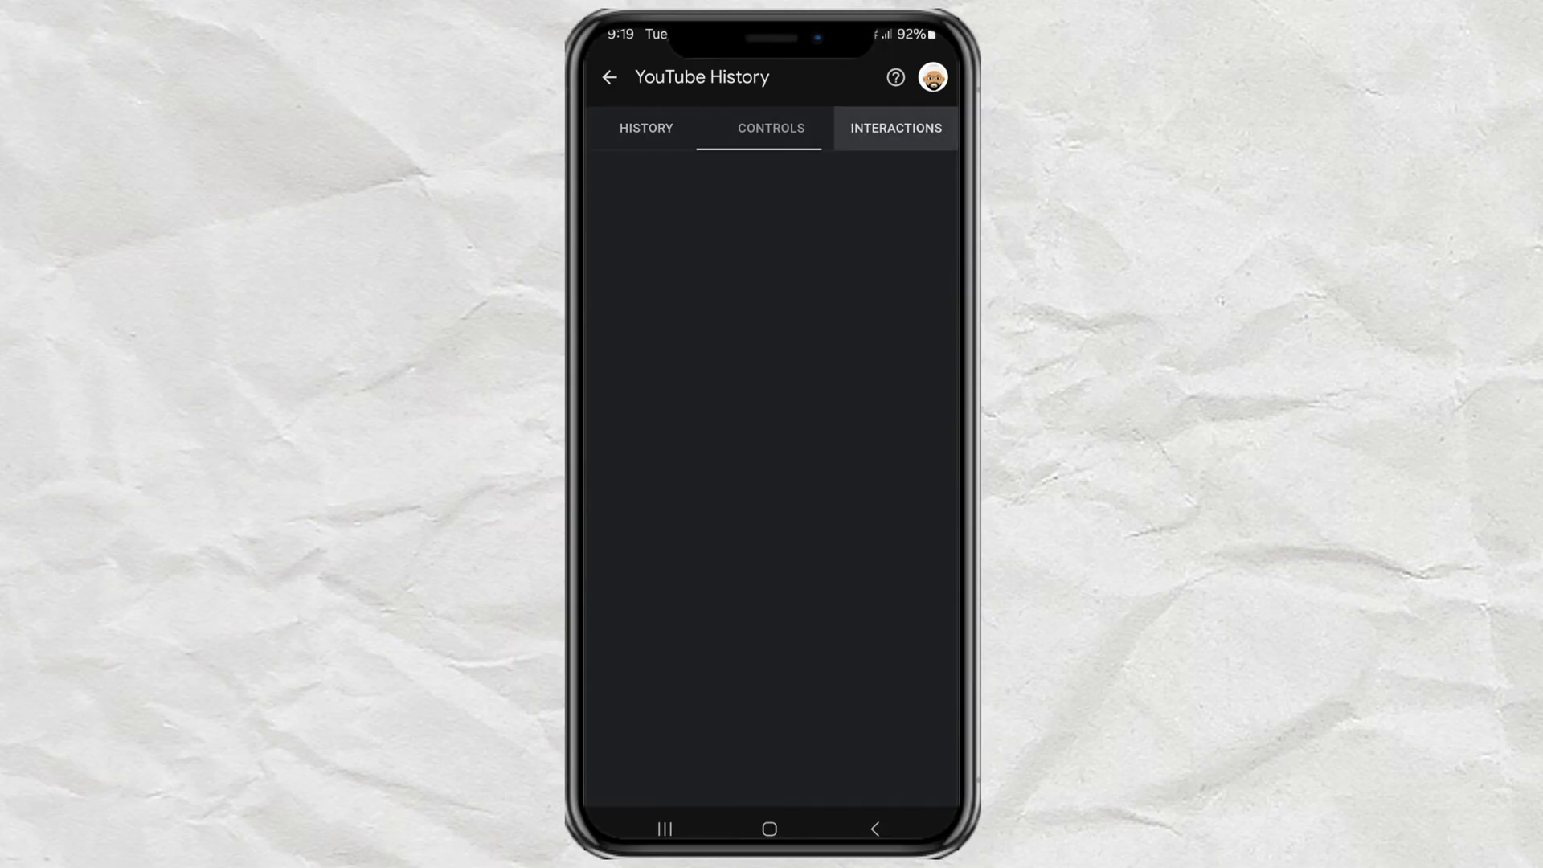
{"action": "left_click", "coordinate": [895, 129]}
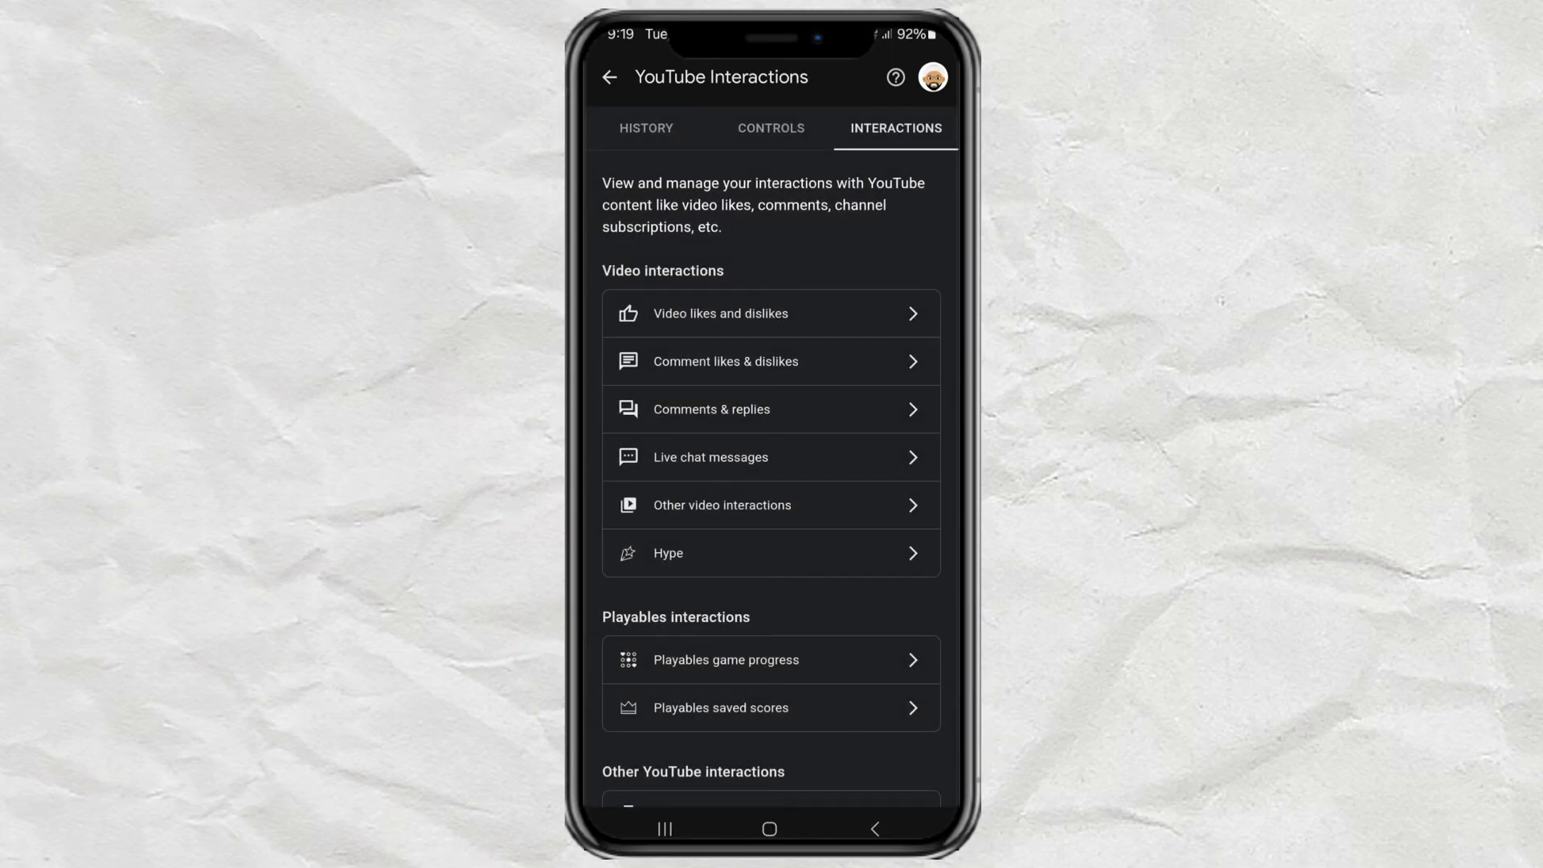
{"action": "scroll", "scroll_direction": "down", "scroll_amount": 3}
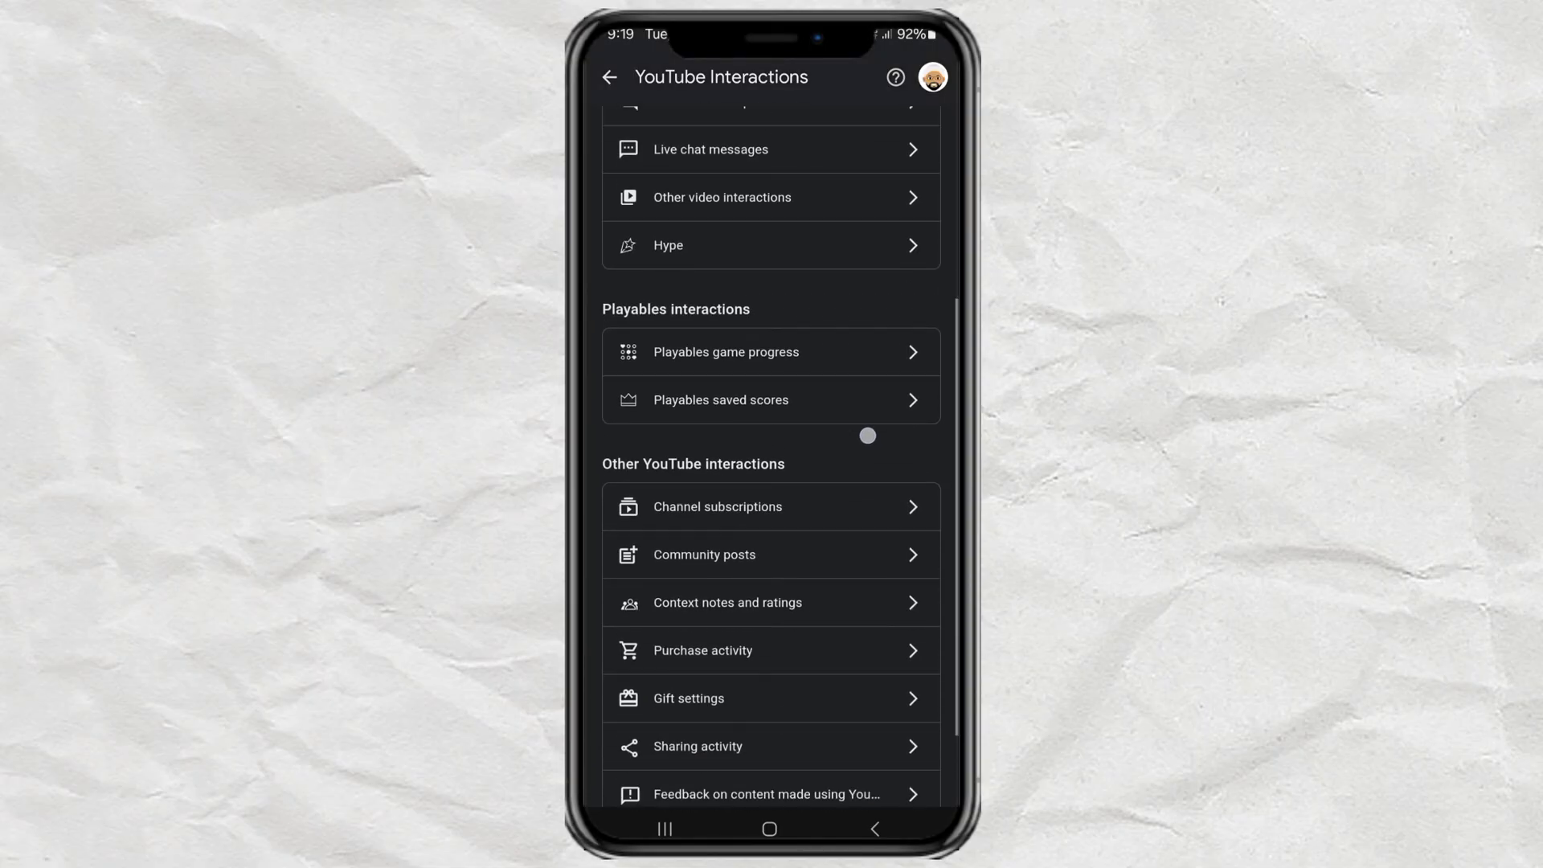
{"action": "left_click", "coordinate": [717, 507]}
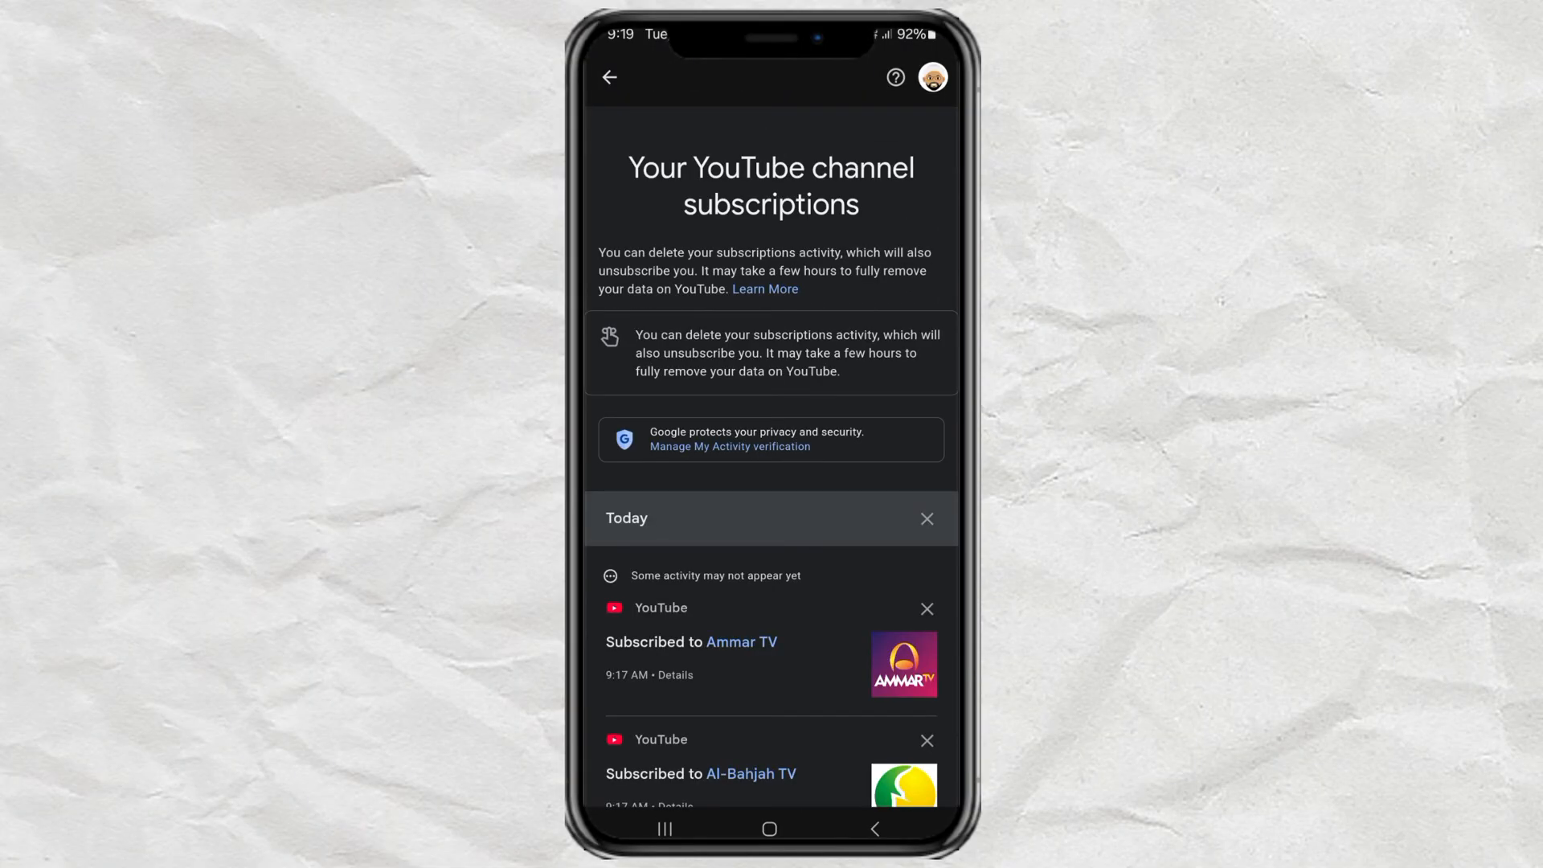
Delete today's Ammar TV and Al-Bahjah TV subscription entries and acknowledge the confirmation
{"action": "scroll", "scroll_direction": "down", "scroll_amount": 3}
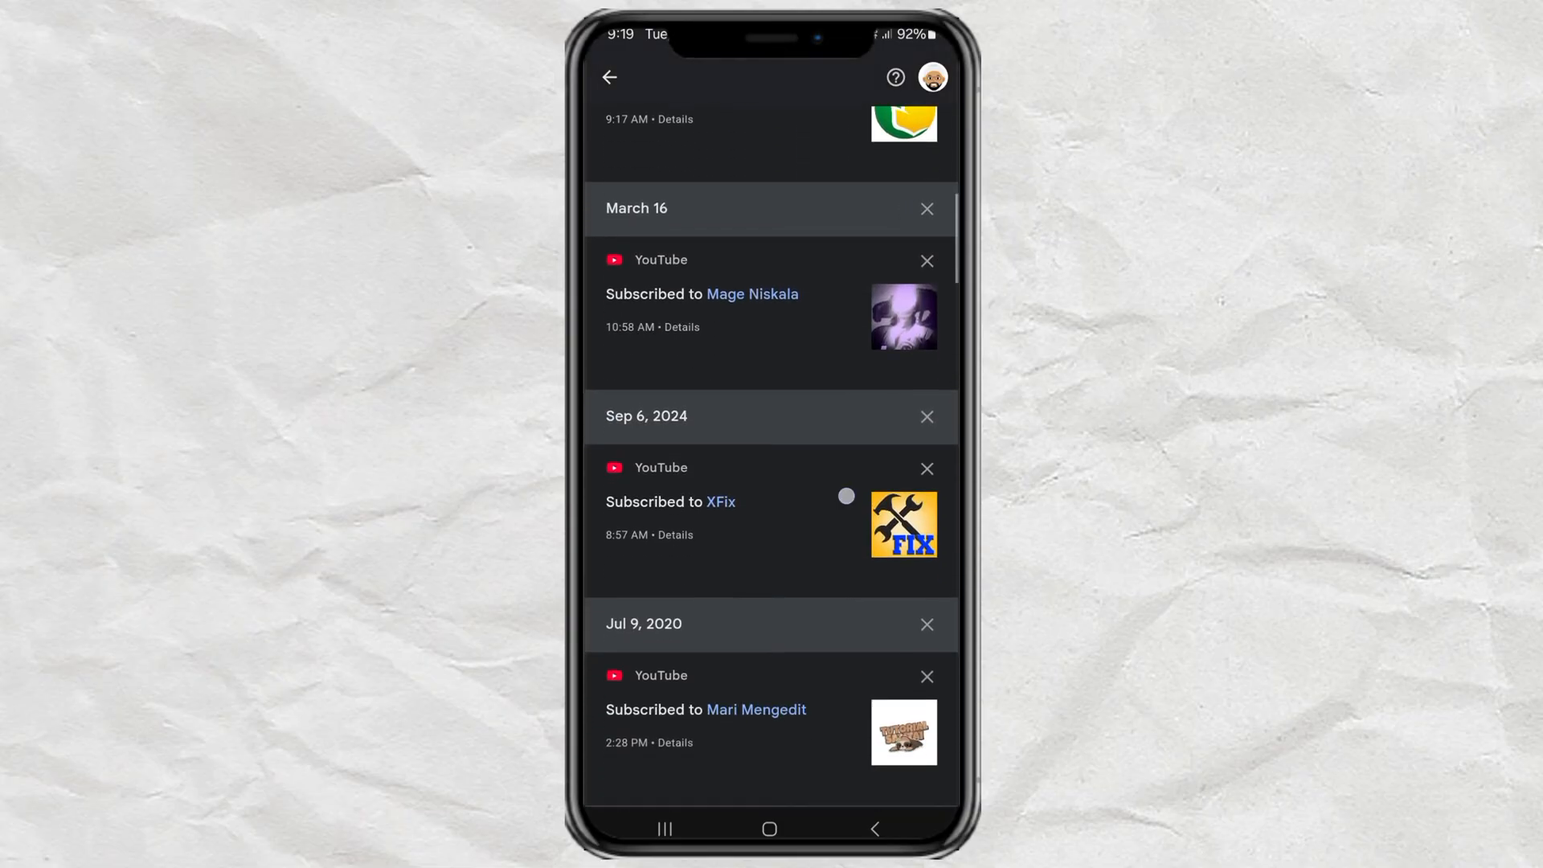
{"action": "scroll", "scroll_direction": "down", "scroll_amount": 3}
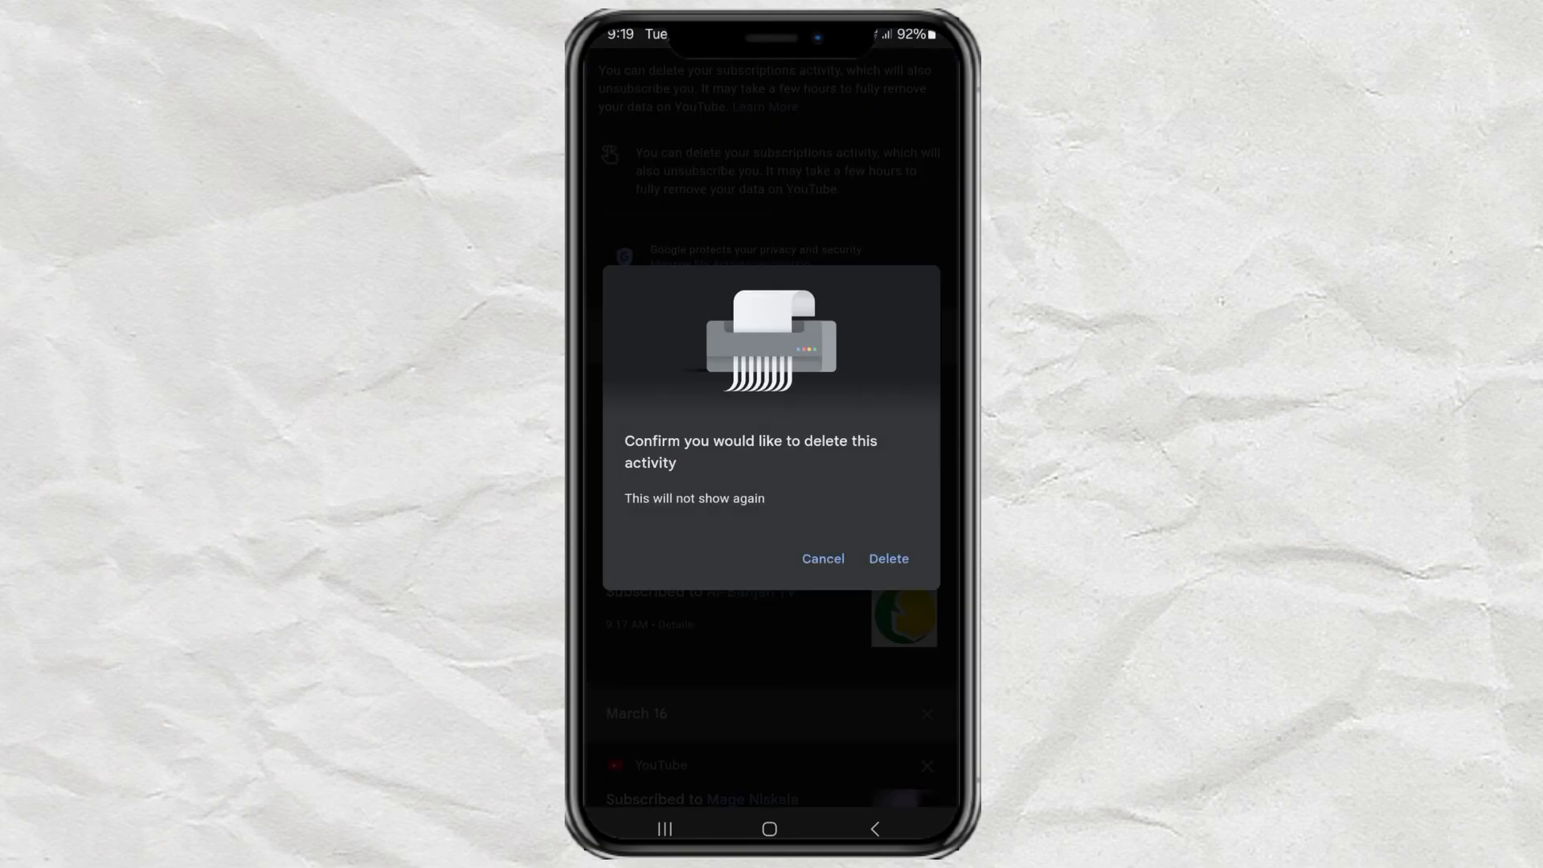
{"action": "left_click", "coordinate": [886, 557]}
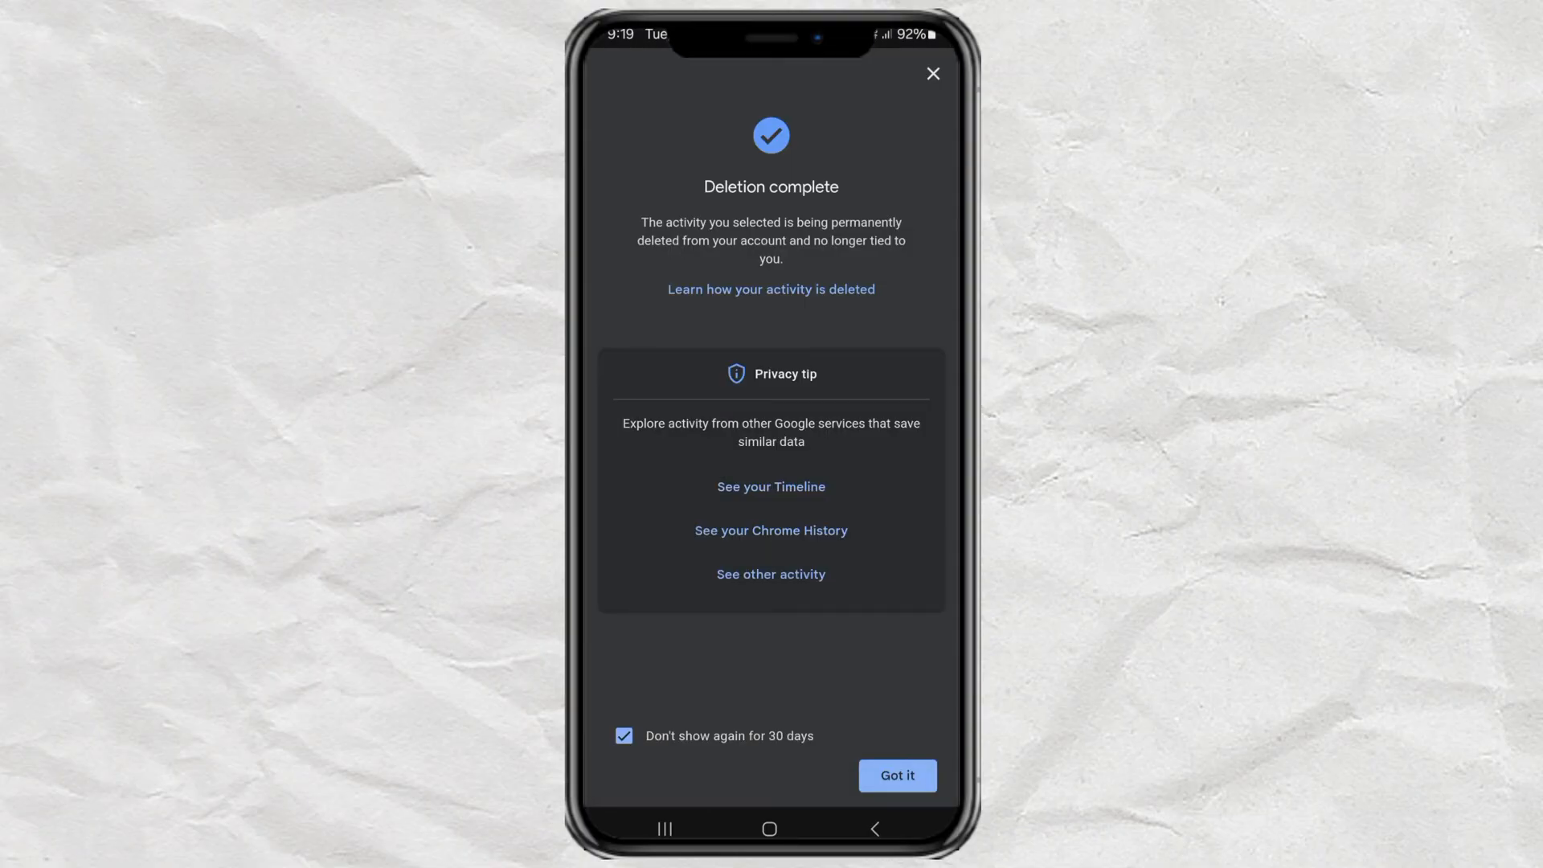
{"action": "left_click", "coordinate": [895, 774]}
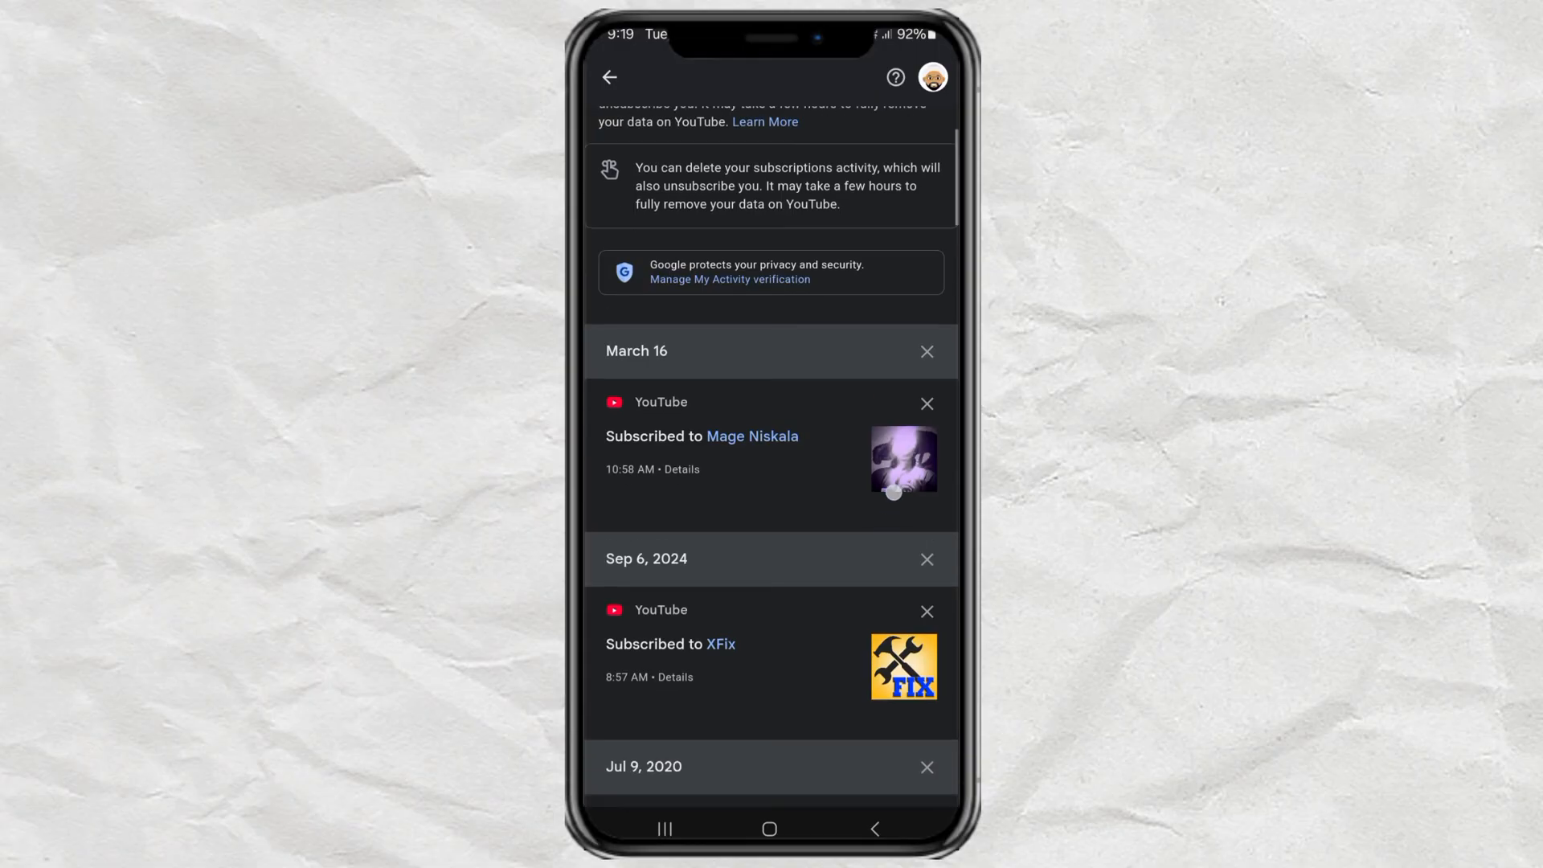
Review the remaining older subscription entries, then return to the Google Account home page
{"action": "scroll", "scroll_direction": "down", "scroll_amount": 3}
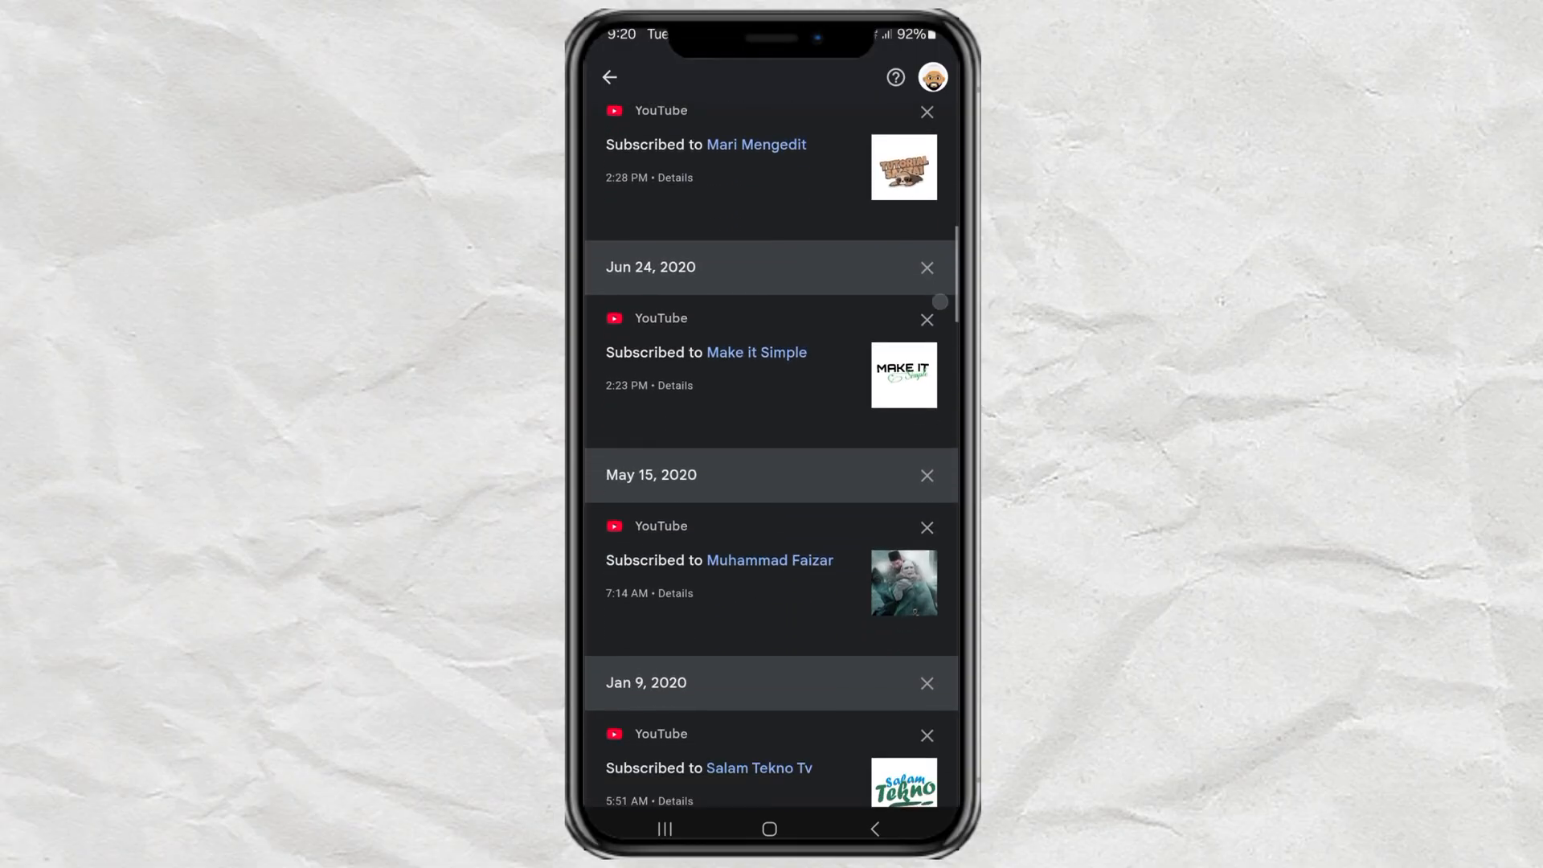
{"action": "scroll", "scroll_direction": "up", "scroll_amount": 3}
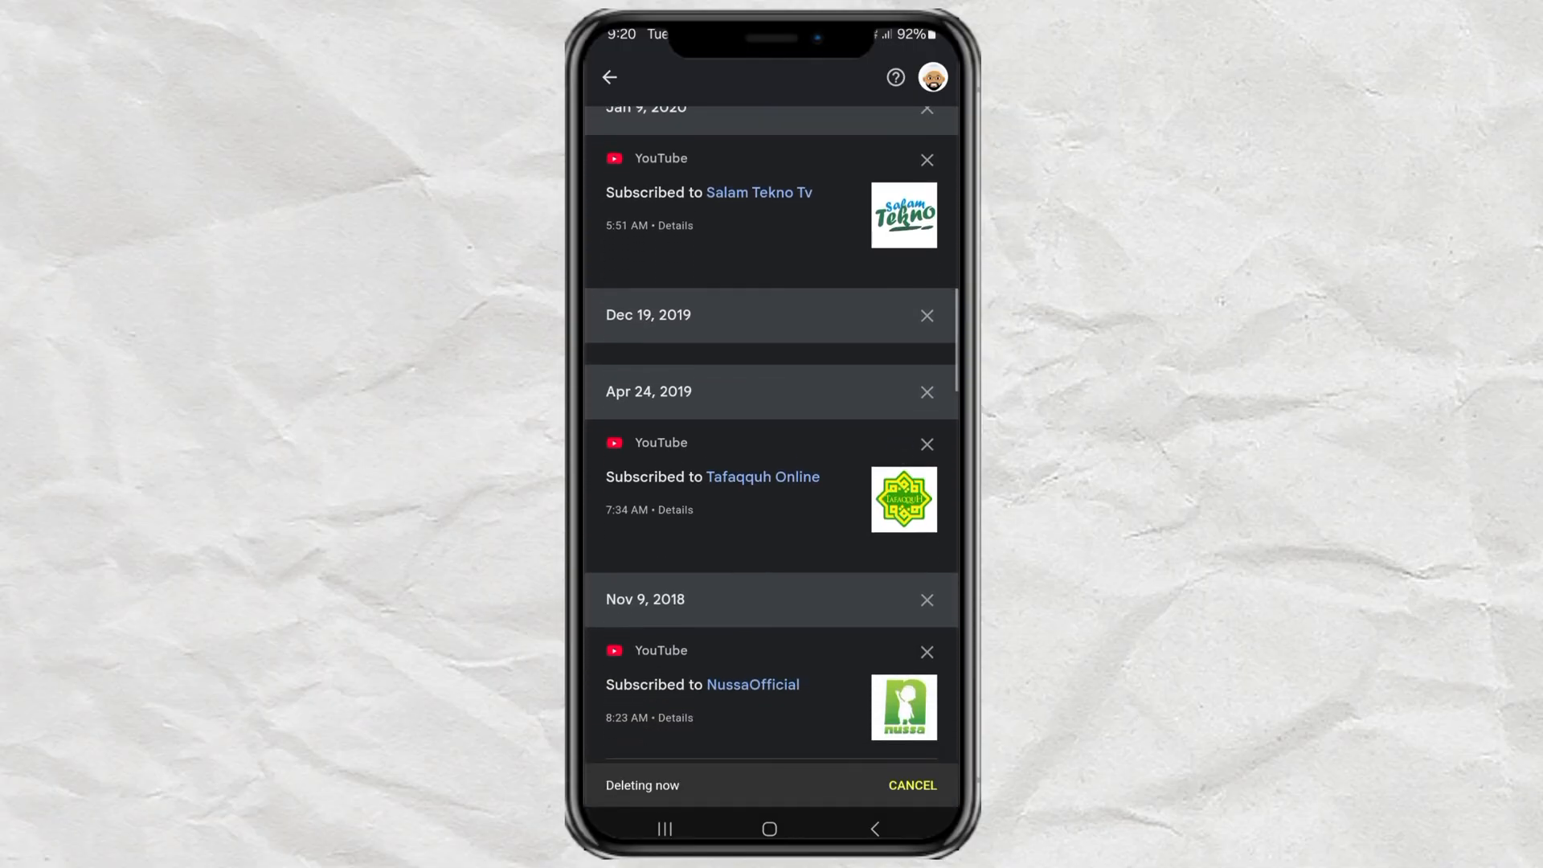
{"action": "scroll", "scroll_direction": "down", "scroll_amount": 3}
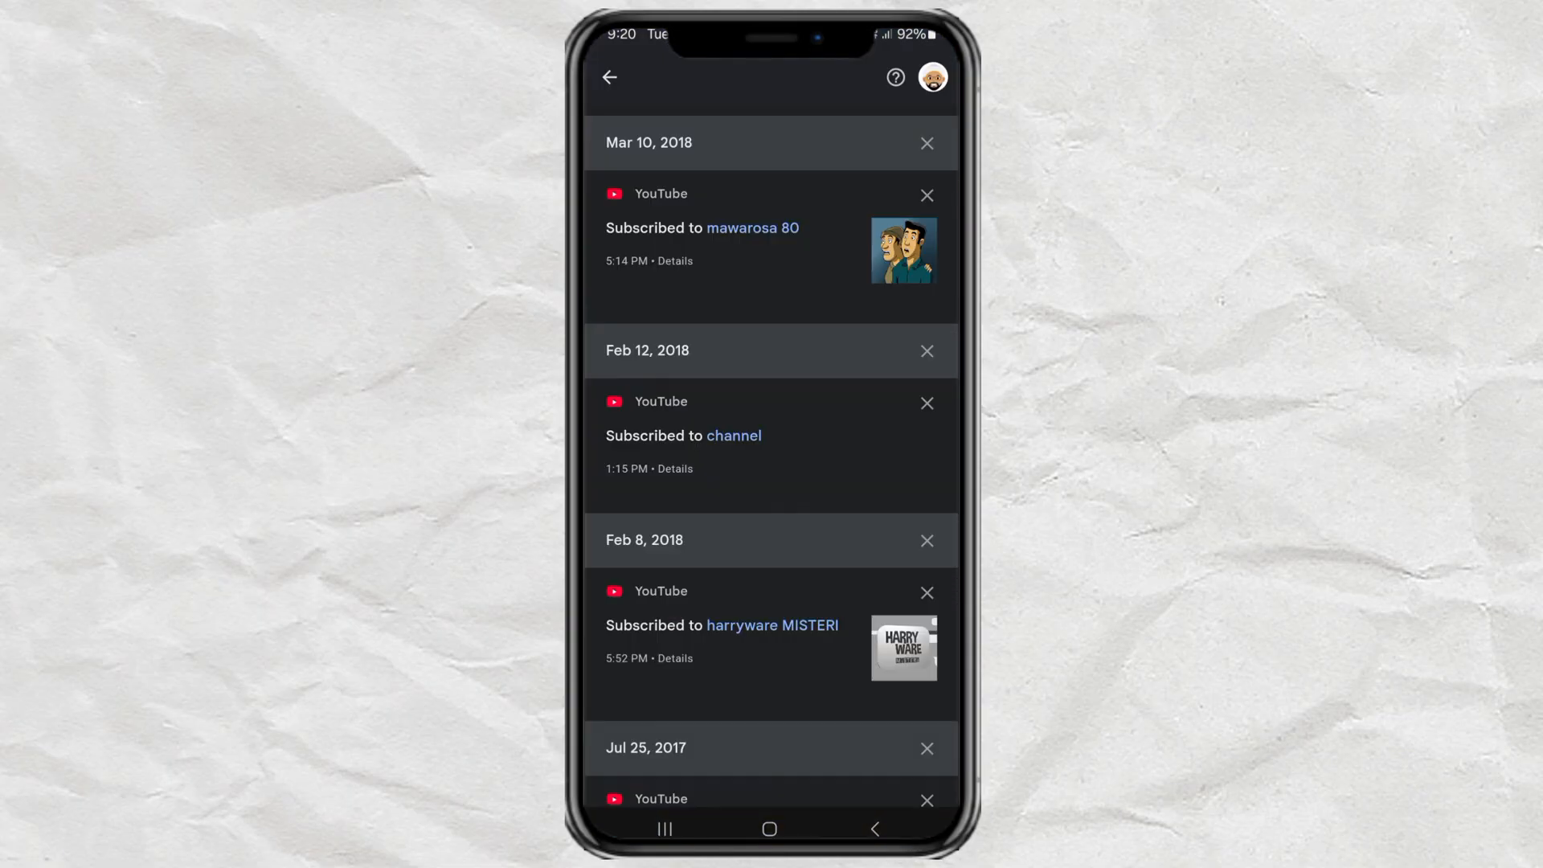
{"action": "left_click", "coordinate": [608, 77]}
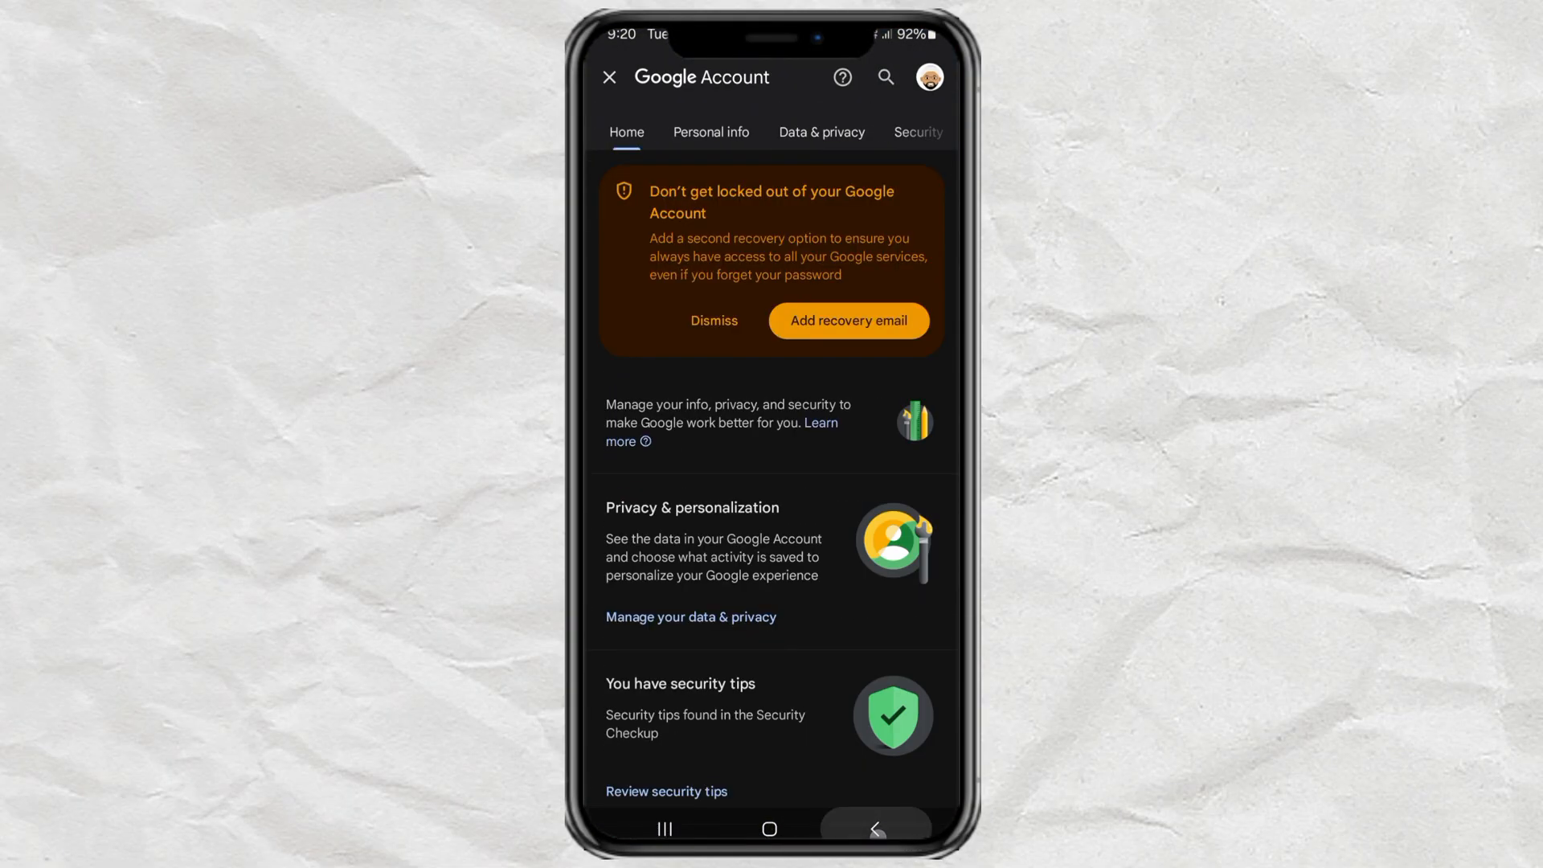